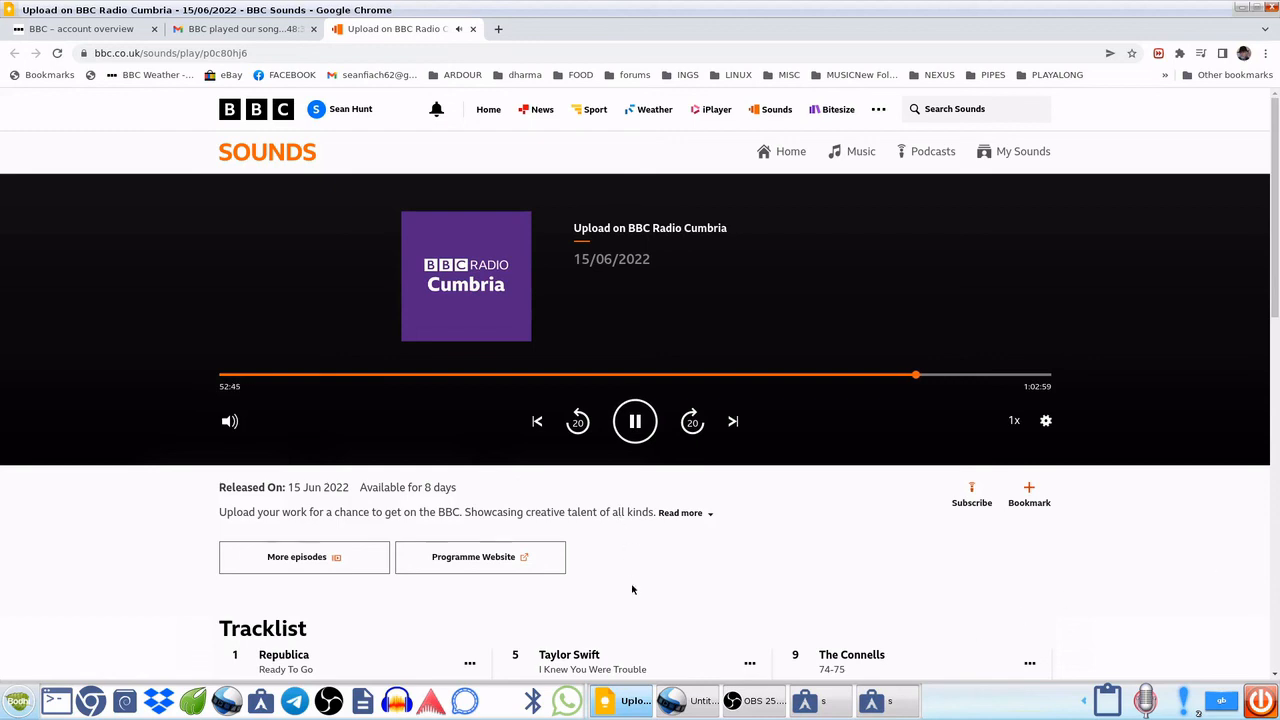
mouse_move(636, 660)
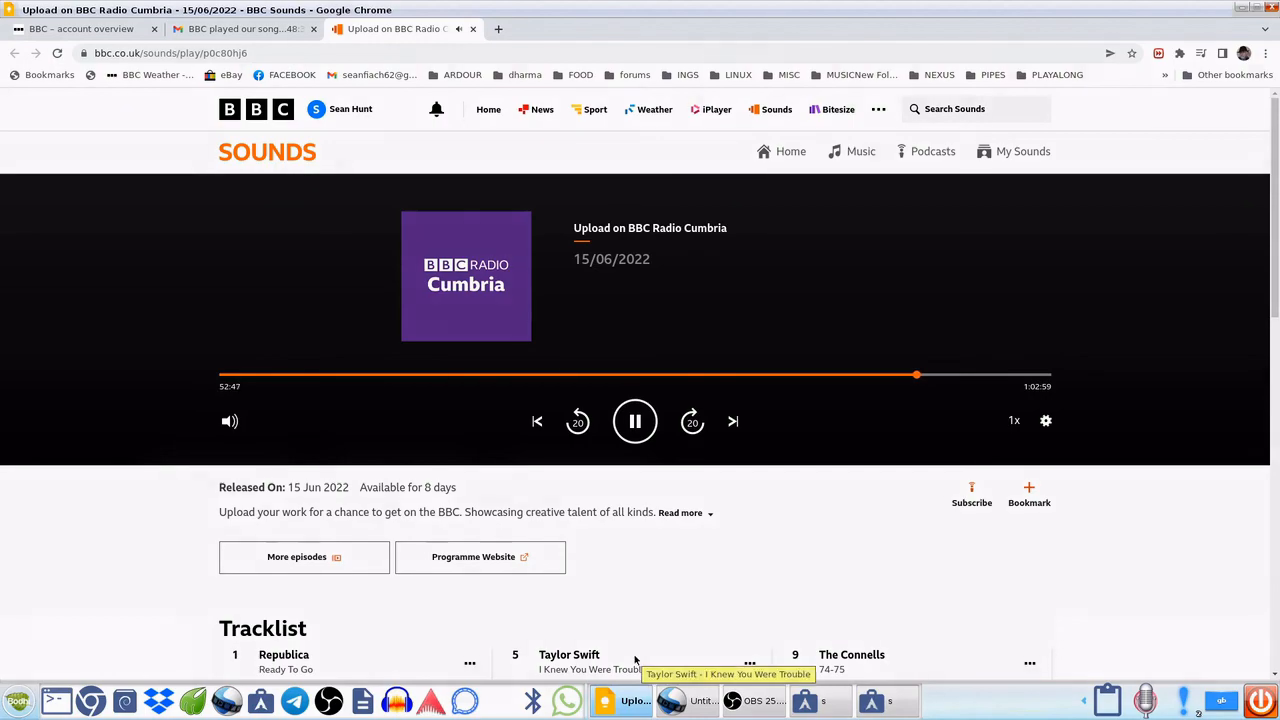